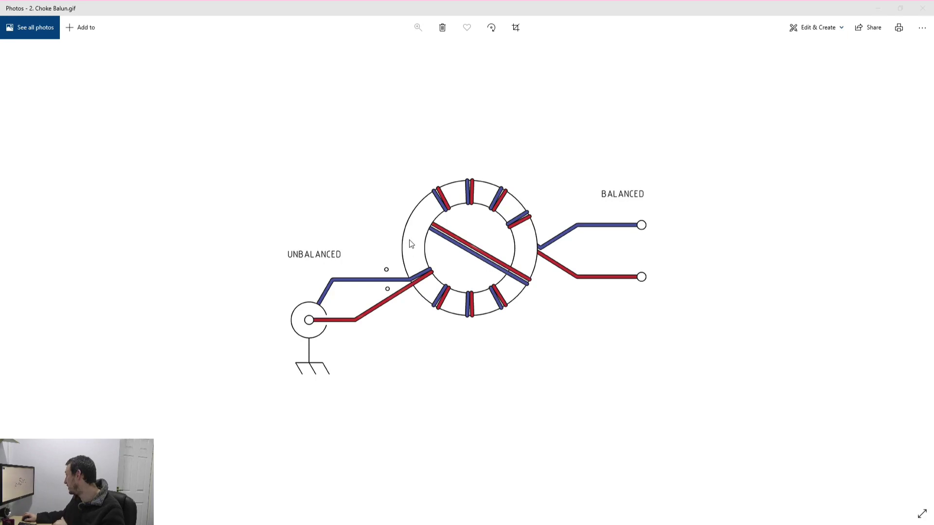
mouse_move(436, 246)
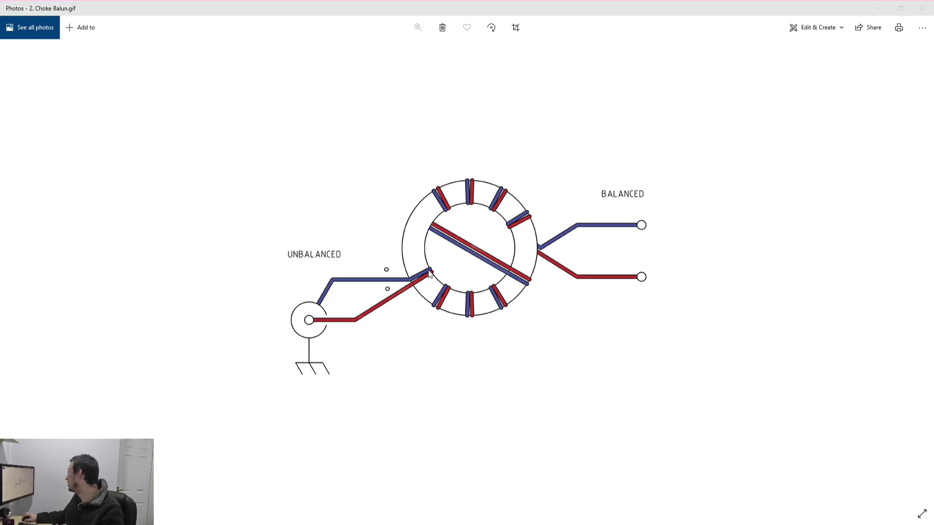
mouse_move(462, 308)
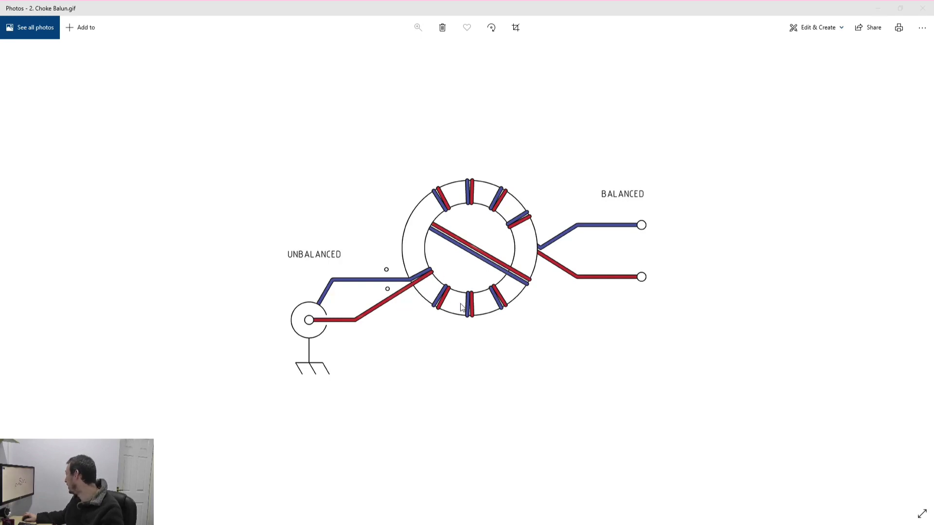
mouse_move(511, 283)
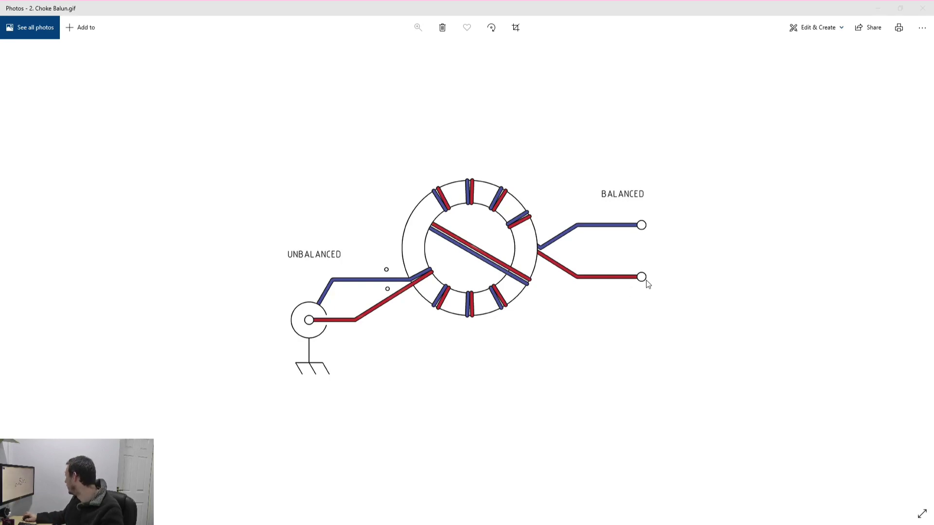
mouse_move(642, 278)
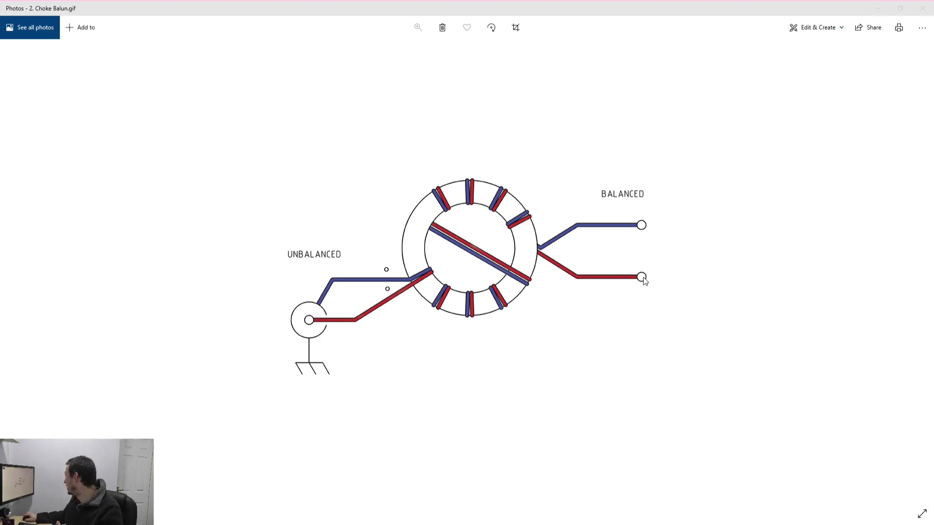
mouse_move(626, 232)
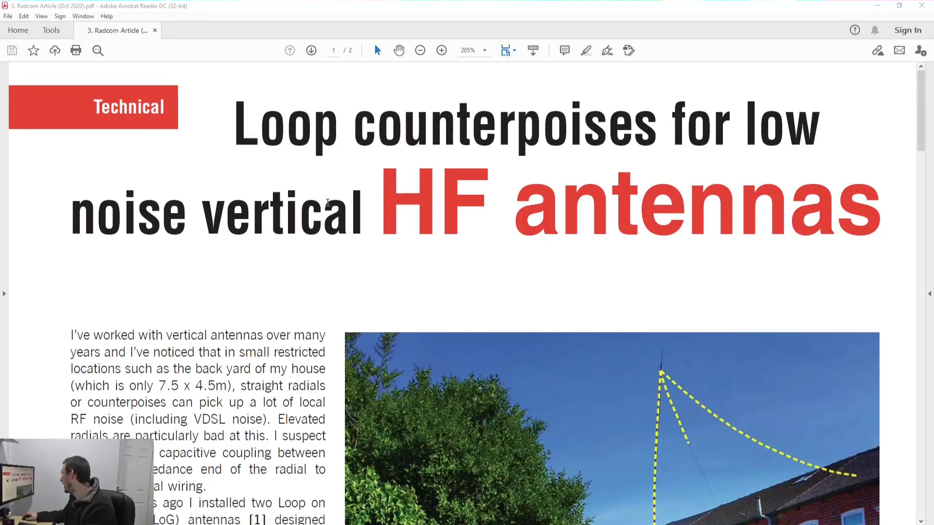
scroll("down", 3)
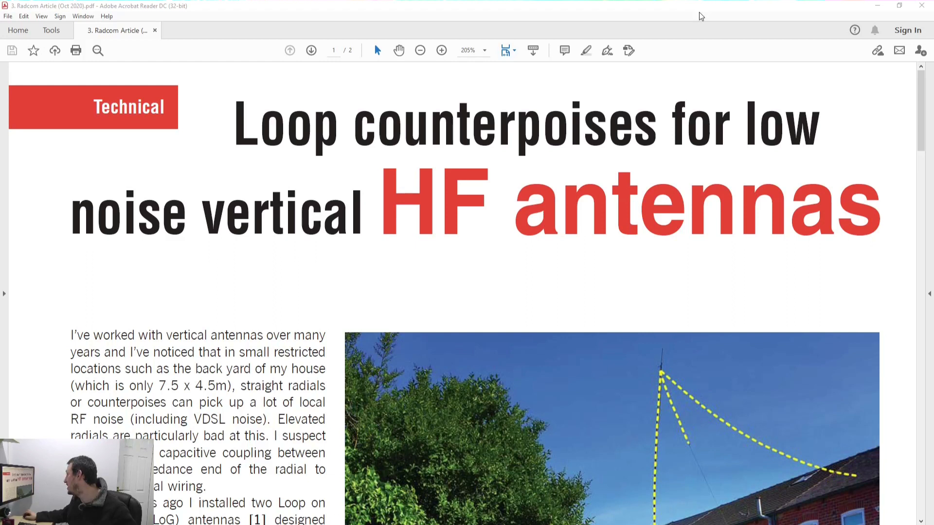
mouse_move(711, 271)
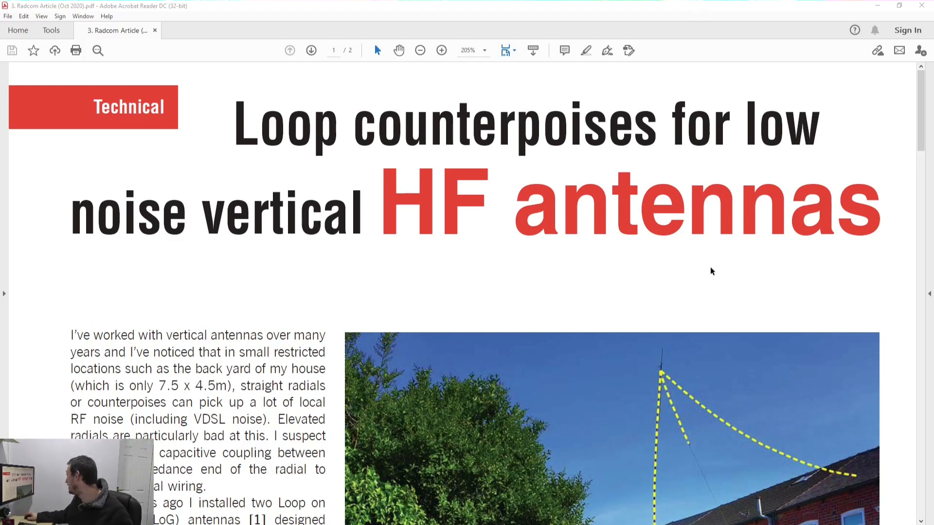
scroll("down", 3)
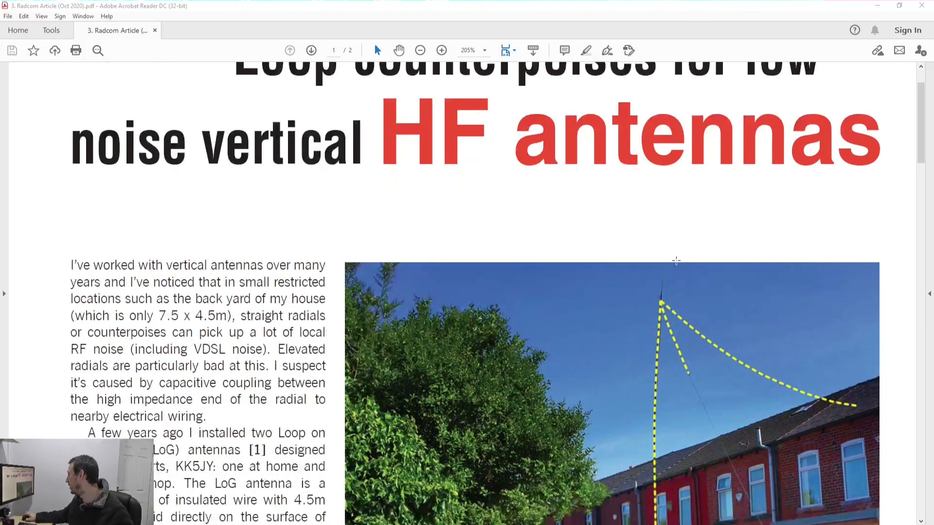
scroll("down", 3)
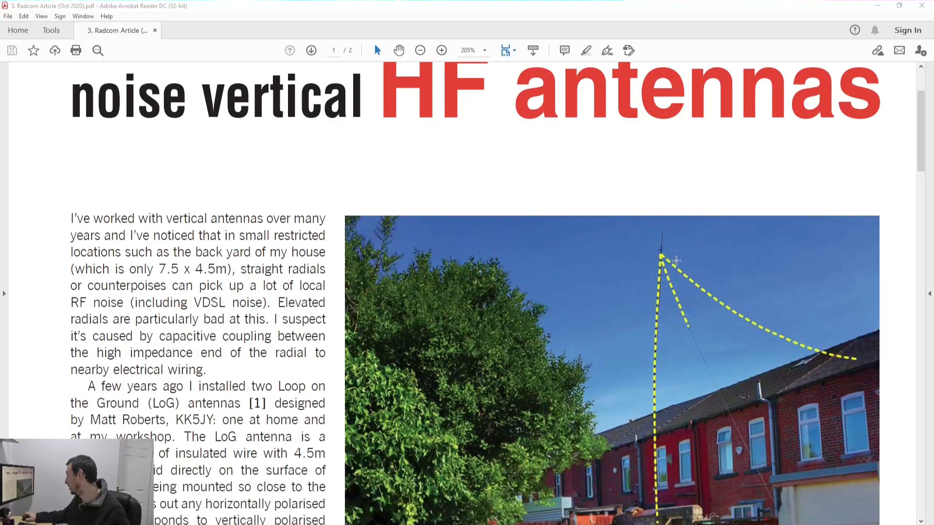
scroll("down", 3)
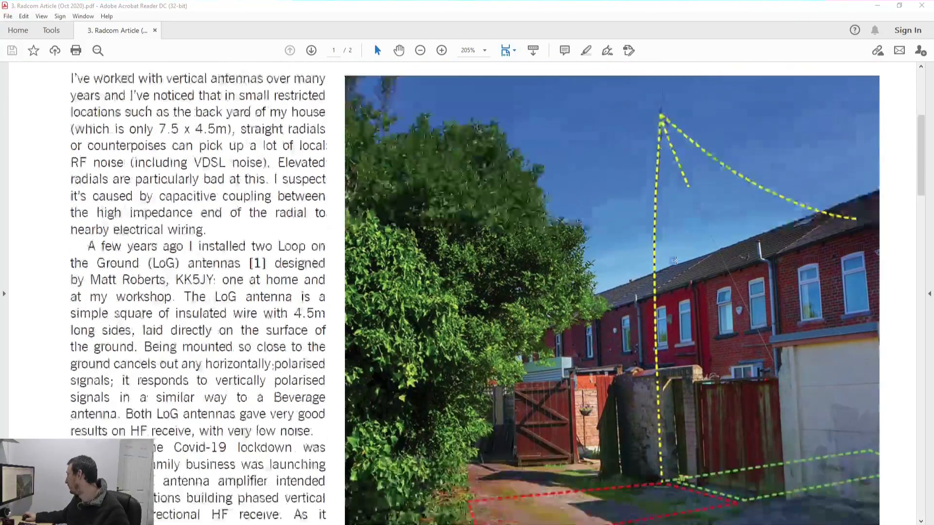
scroll("down", 3)
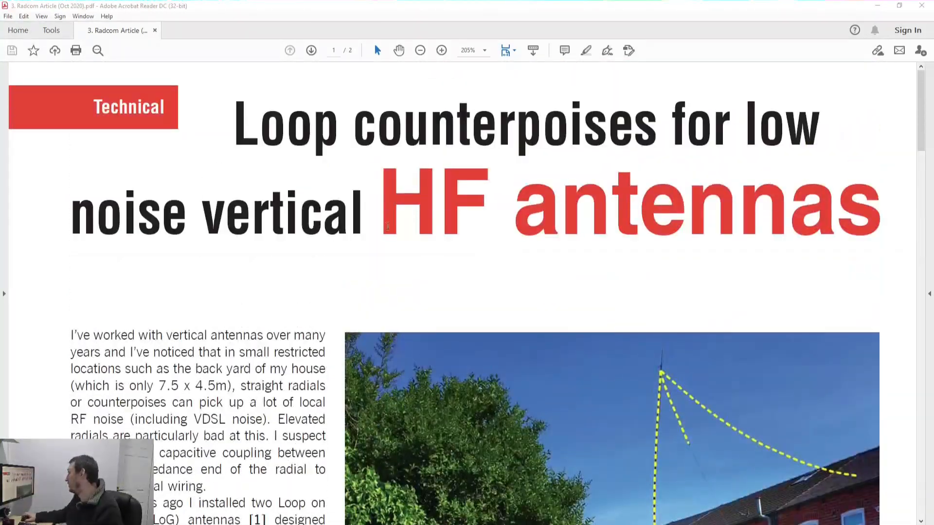
mouse_move(465, 248)
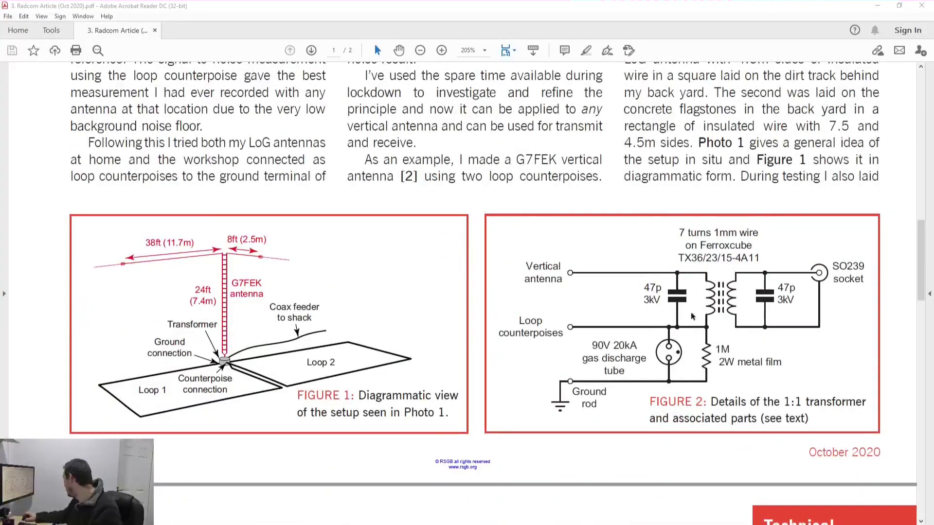
mouse_move(655, 384)
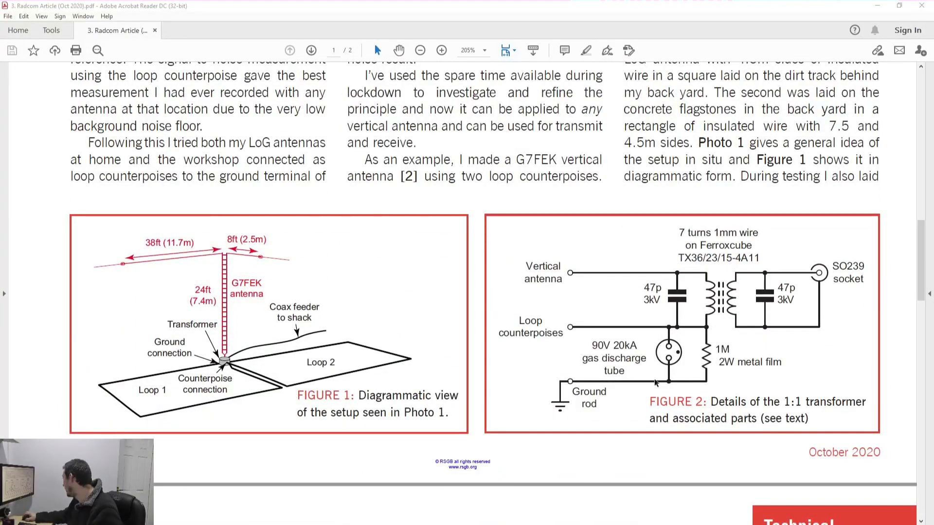
mouse_move(683, 370)
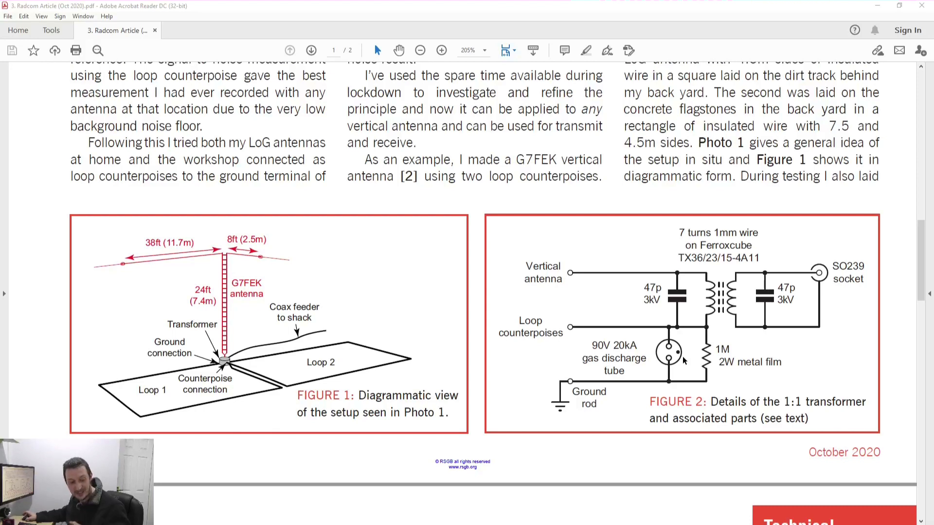
mouse_move(796, 360)
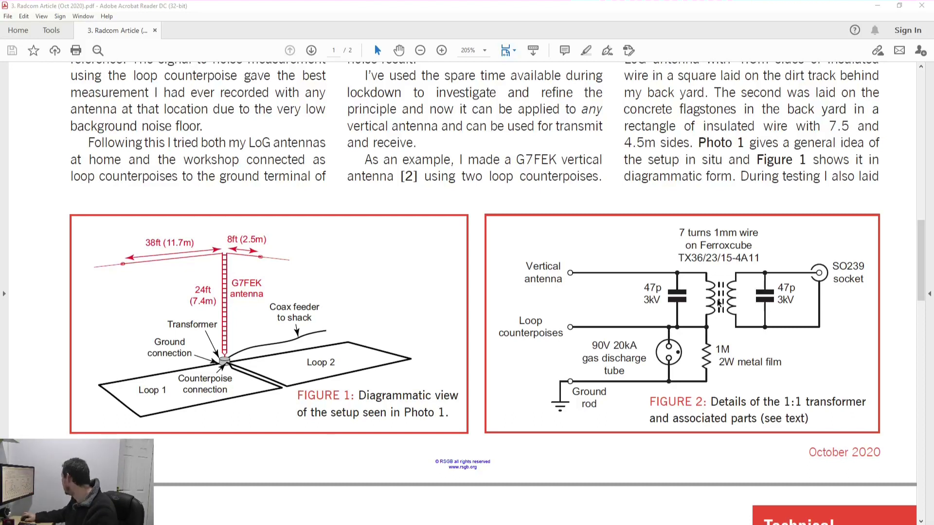
mouse_move(803, 286)
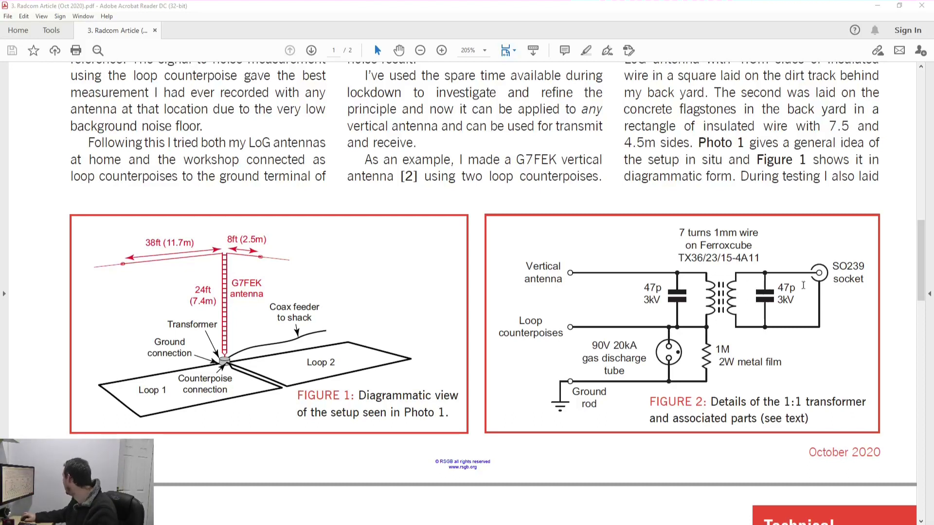
mouse_move(808, 285)
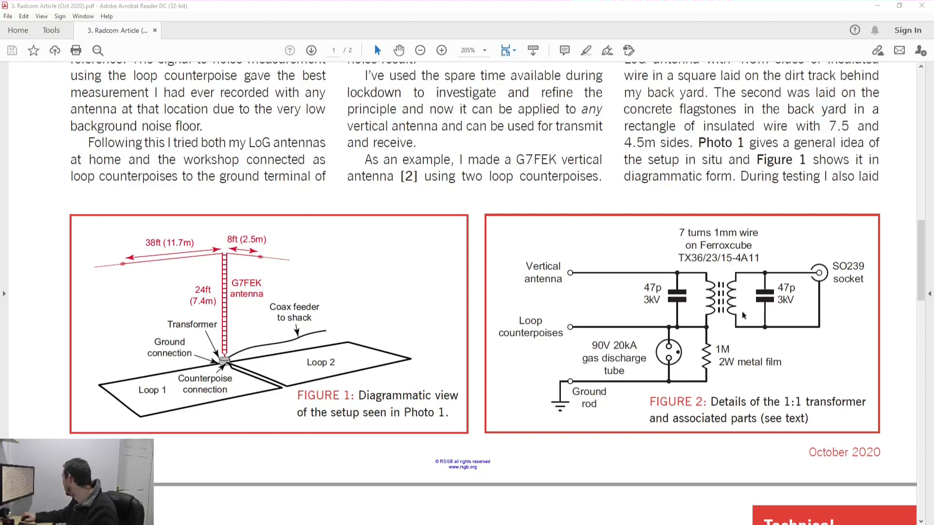
mouse_move(692, 315)
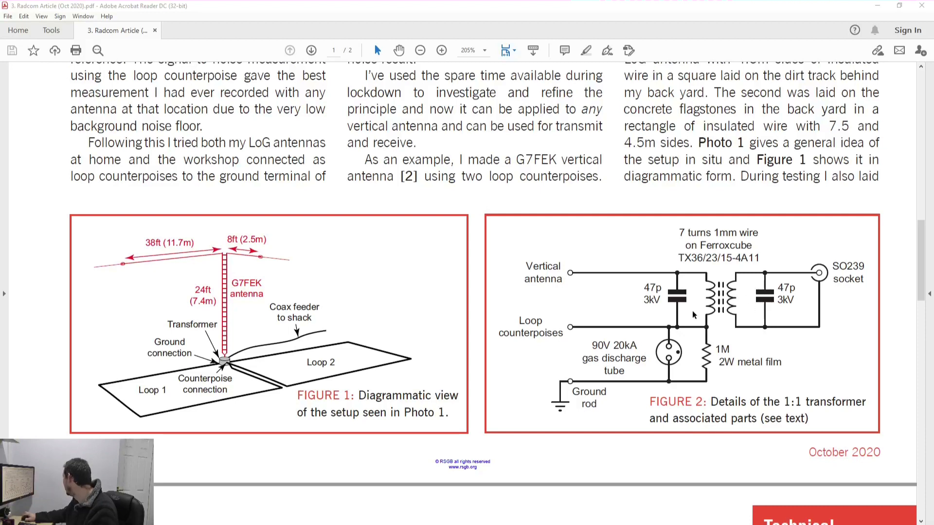
mouse_move(571, 258)
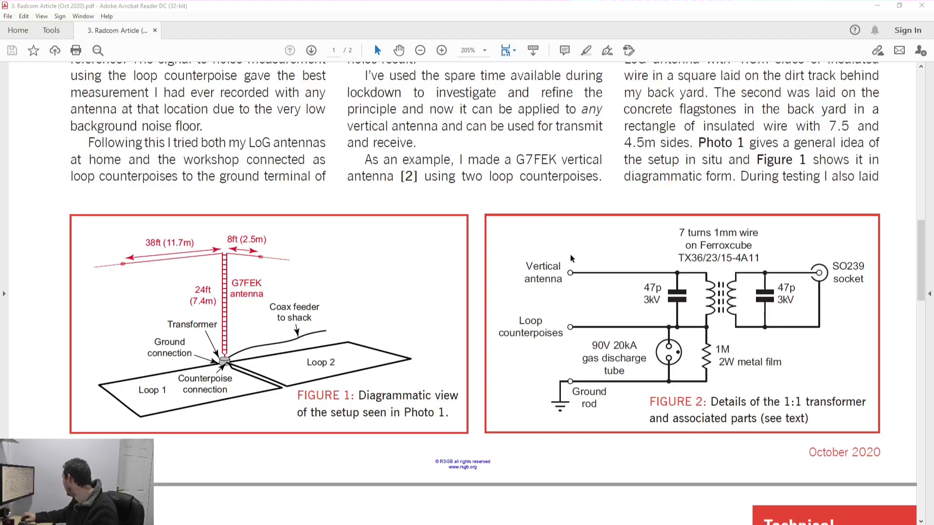
mouse_move(550, 324)
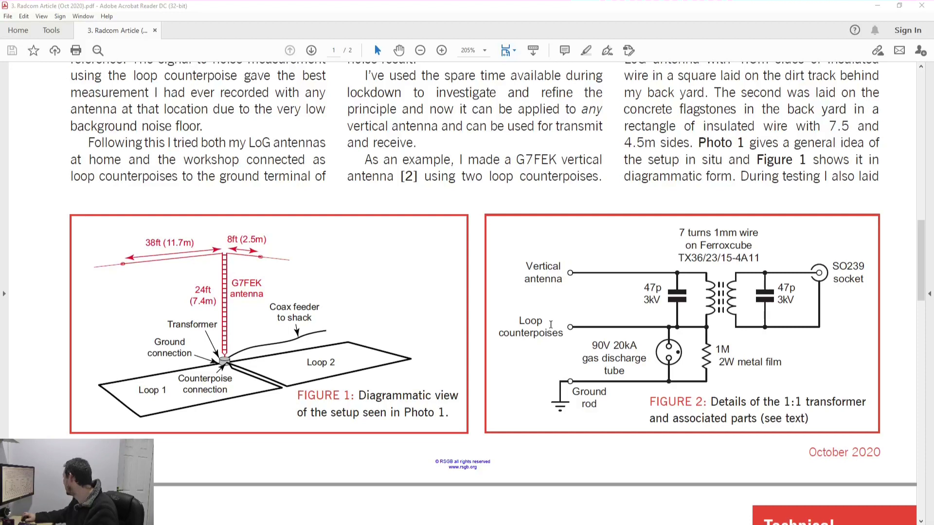